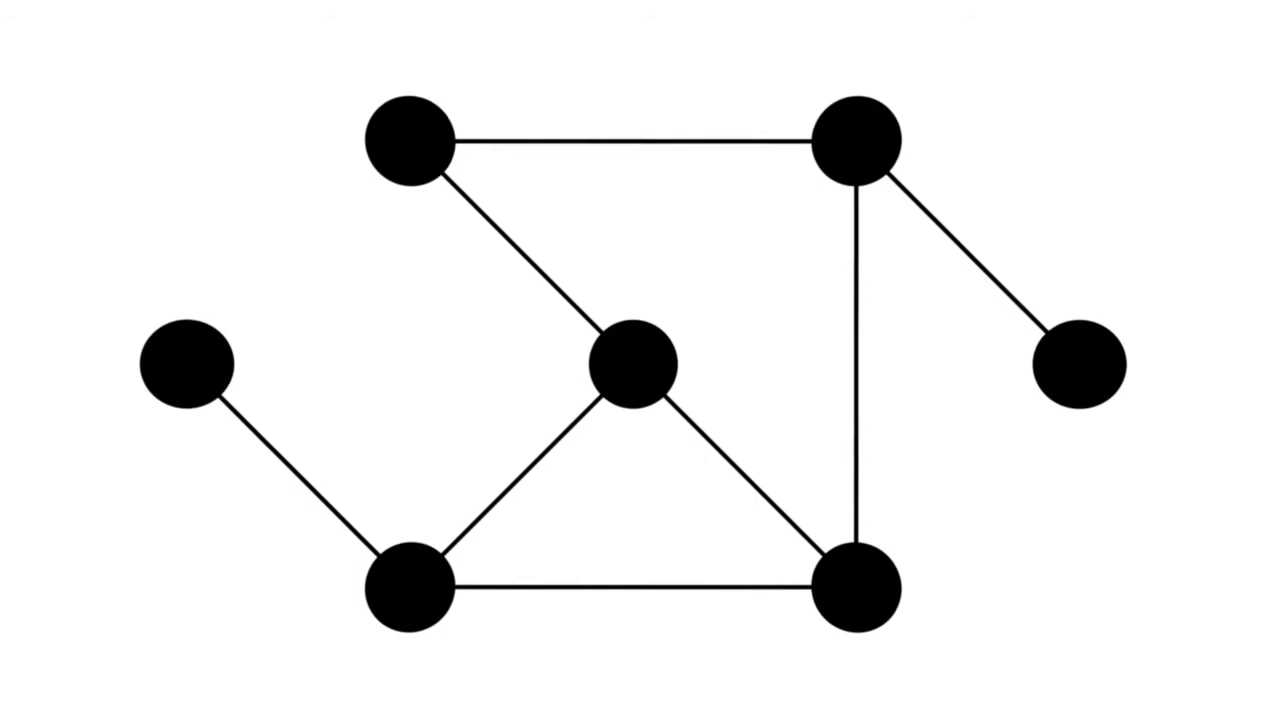
Play the explosion removing the bottom-right node and its links, leaving a six-node path
left_click(857, 590)
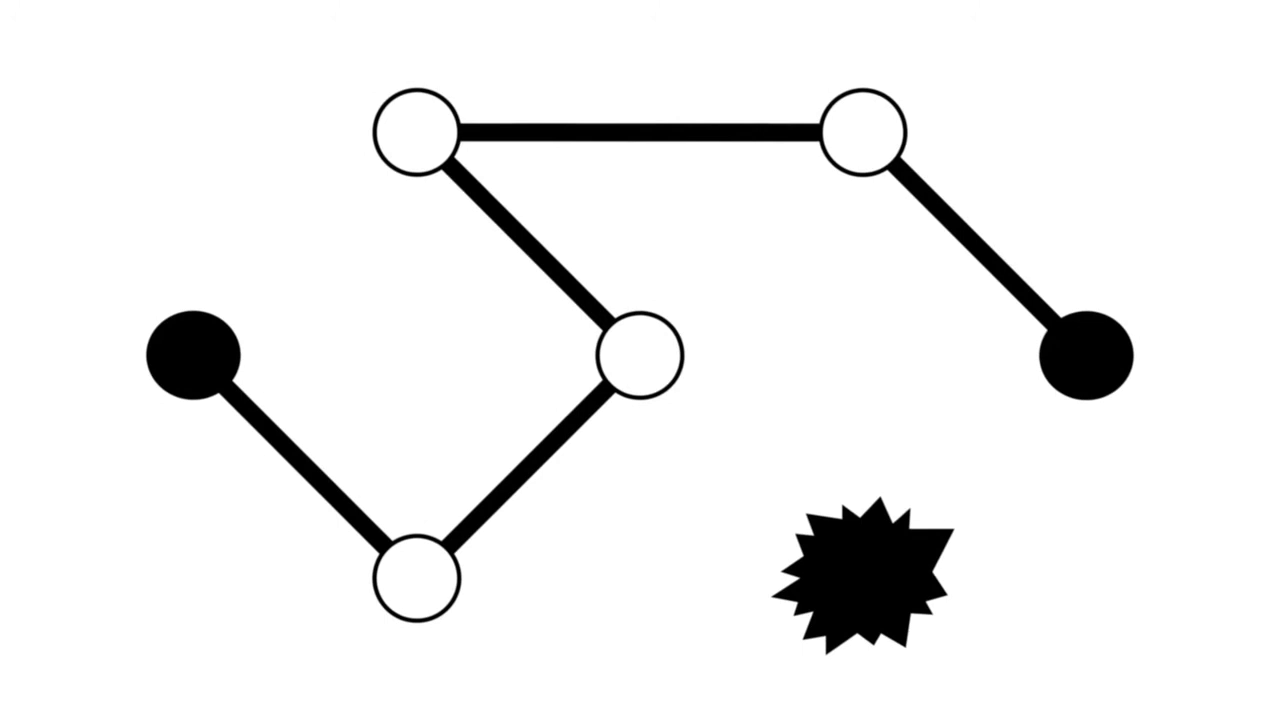